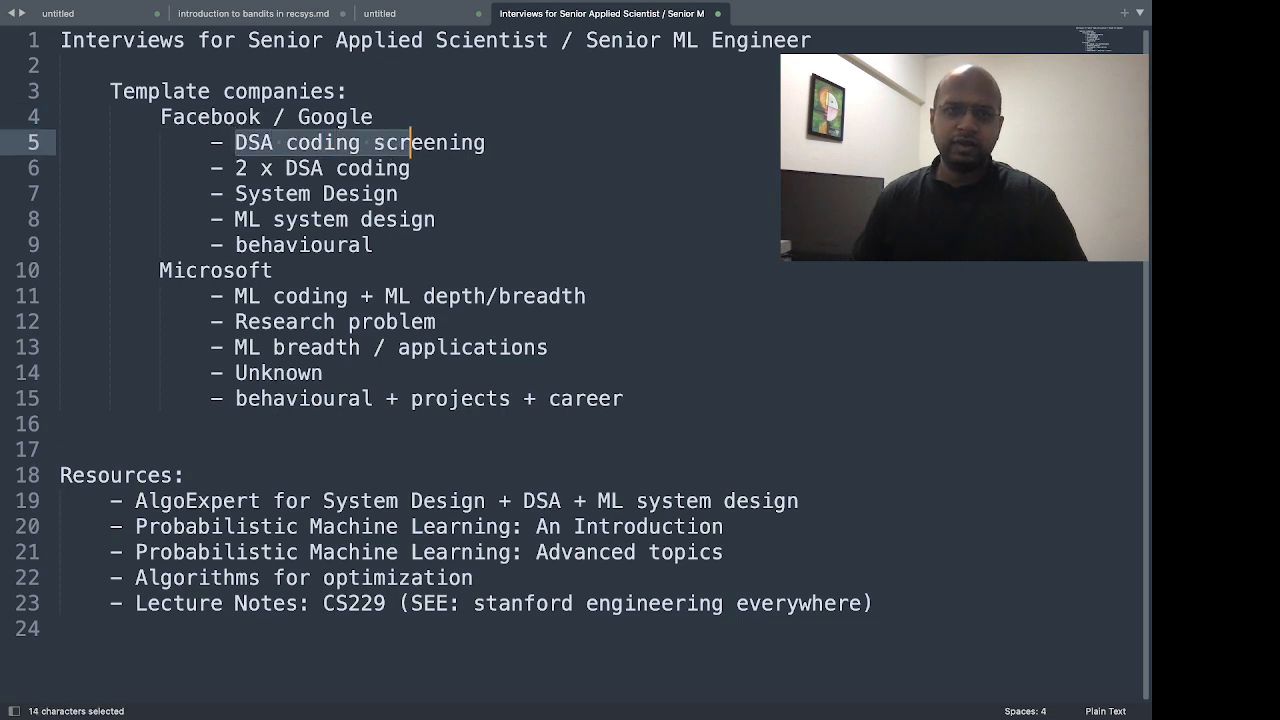
# Point out the DSA coding screening round and the behavioural rounds in the notes.
pyautogui.click(487, 142)
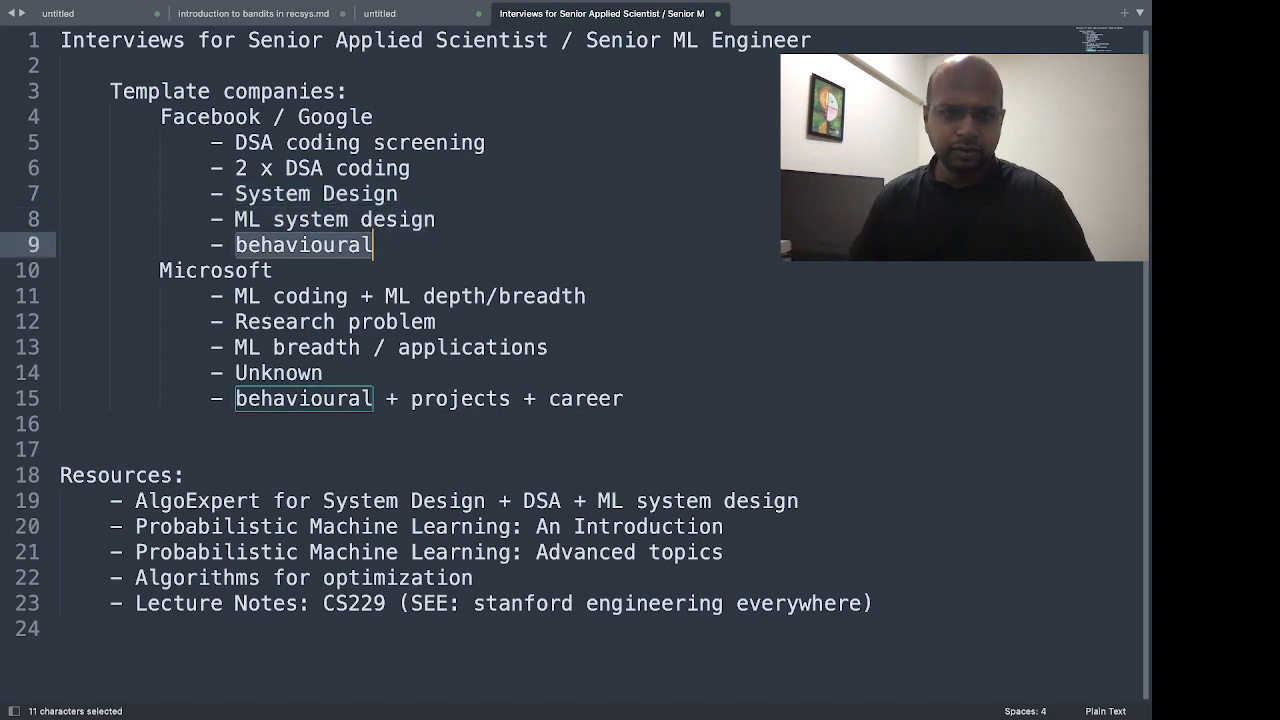
pyautogui.click(272, 270)
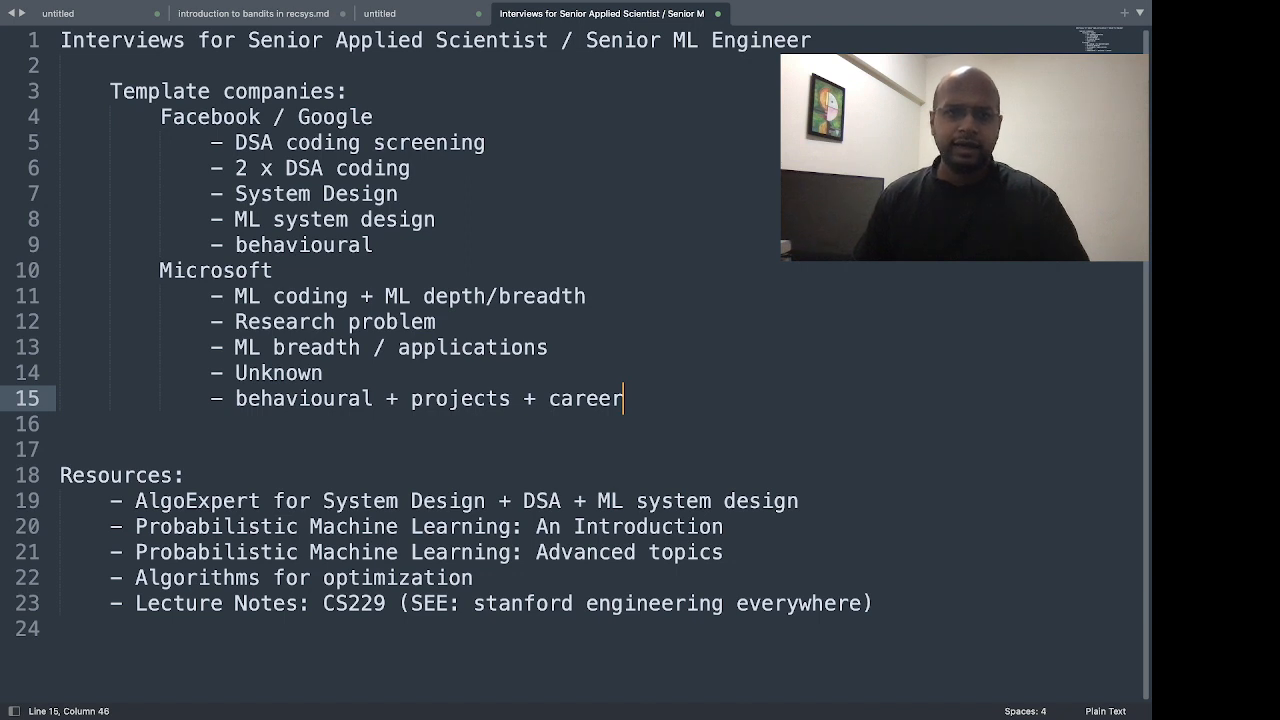
pyautogui.press('Enter')
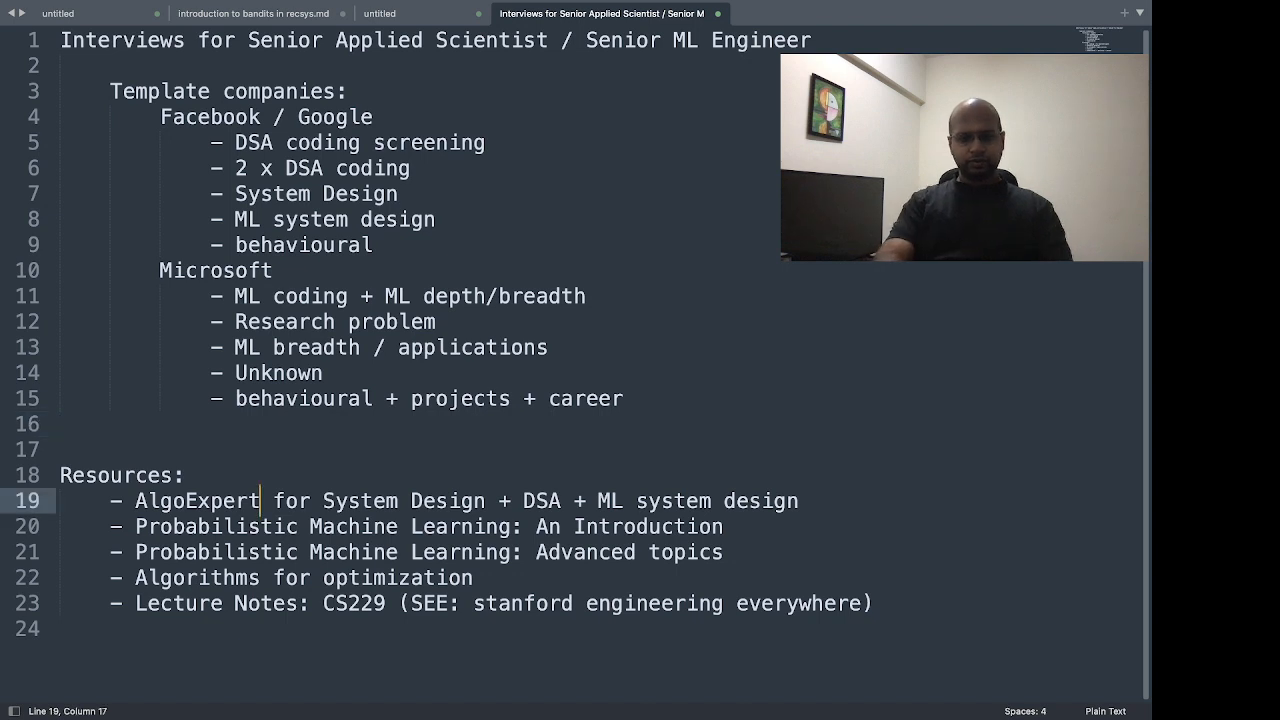
# Append .io to AlgoExpert, then highlight its System Design and ML system design parts.
pyautogui.write('.io')
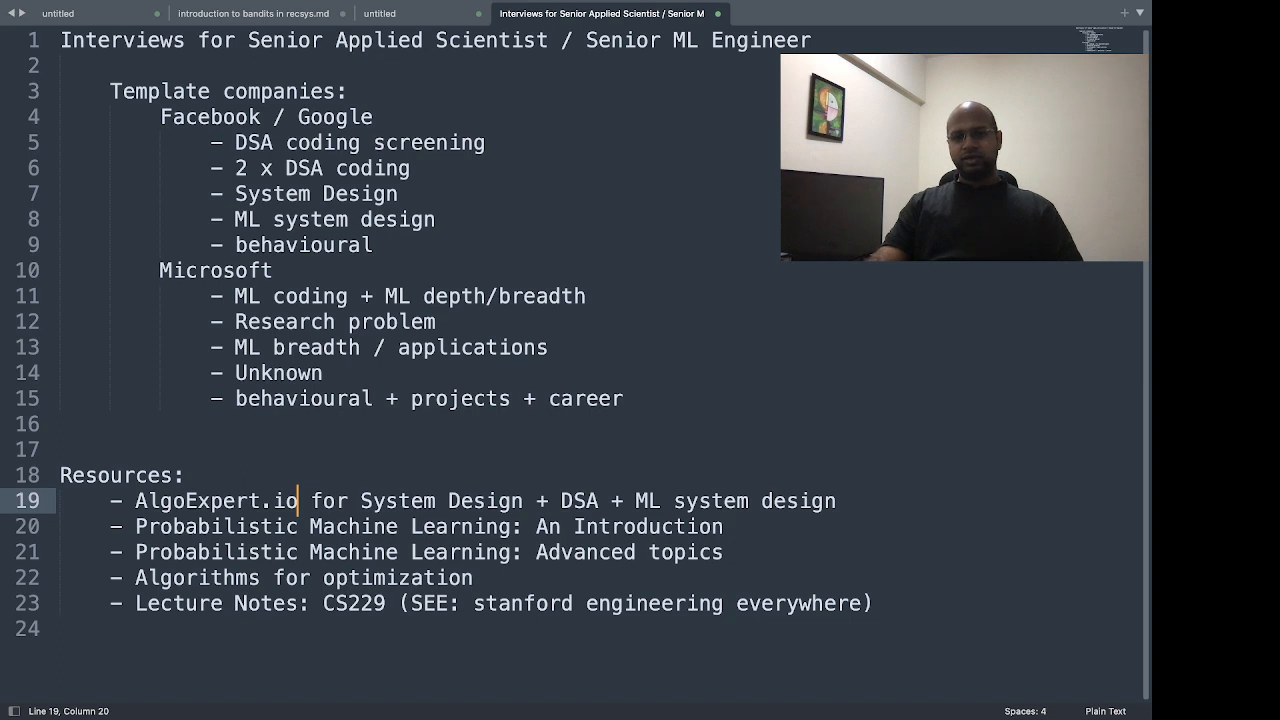
pyautogui.doubleClick(580, 500)
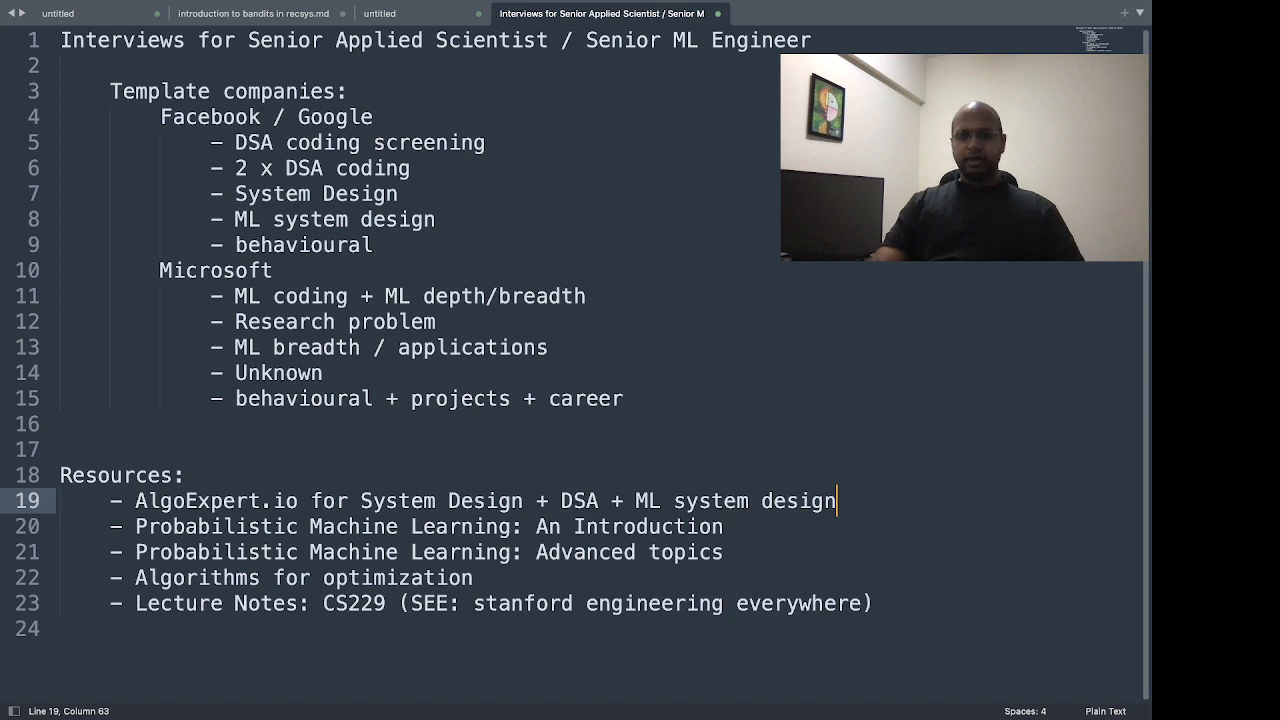
pyautogui.click(360, 501)
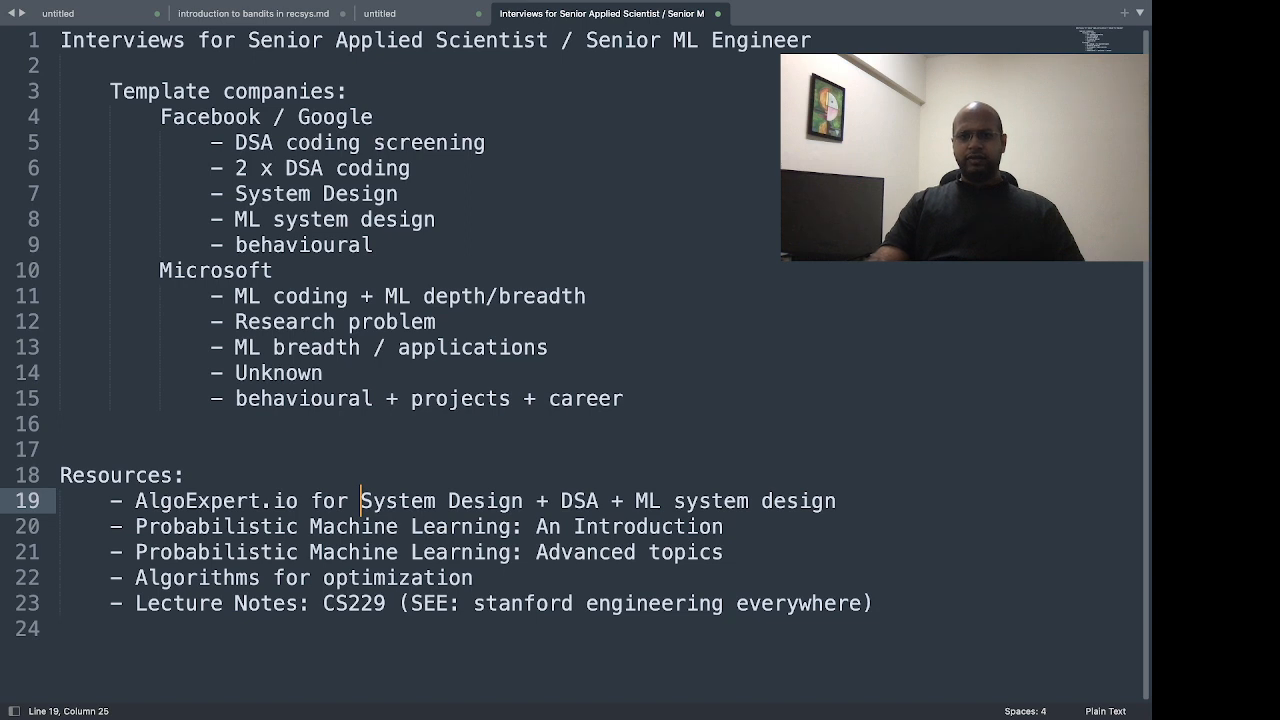
pyautogui.doubleClick(581, 500)
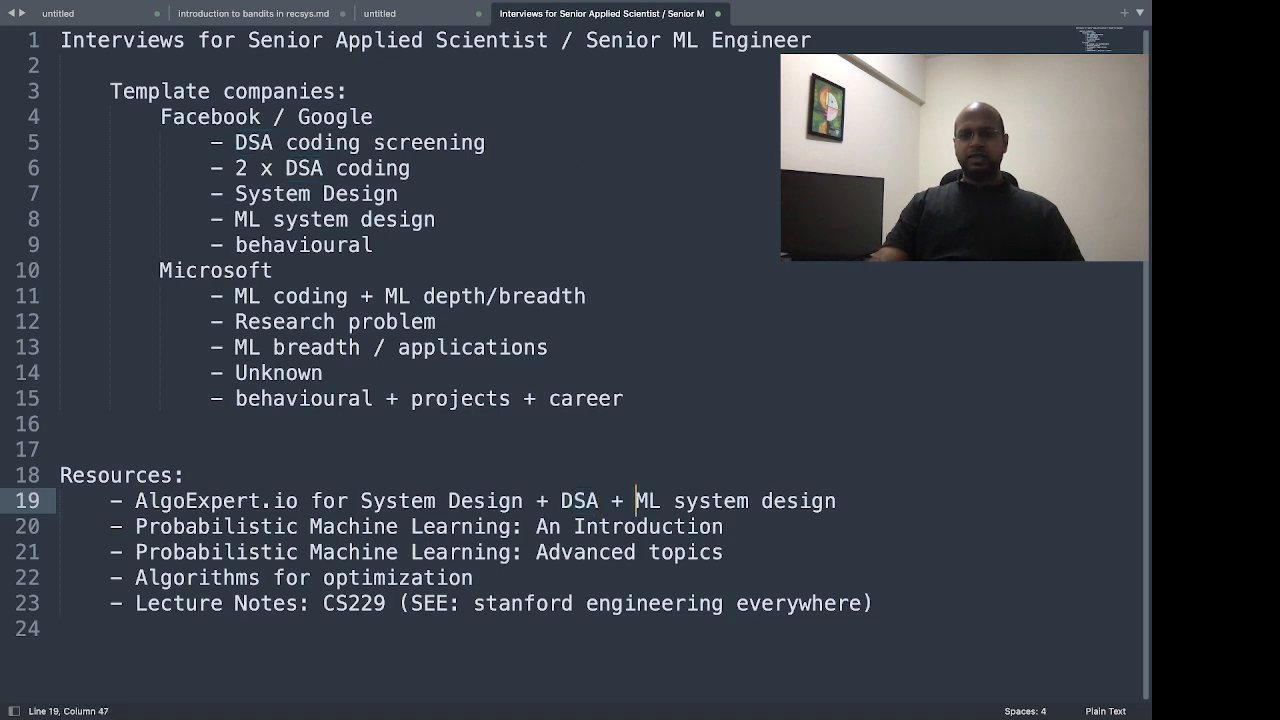
pyautogui.moveTo(645, 500); pyautogui.dragTo(836, 500)
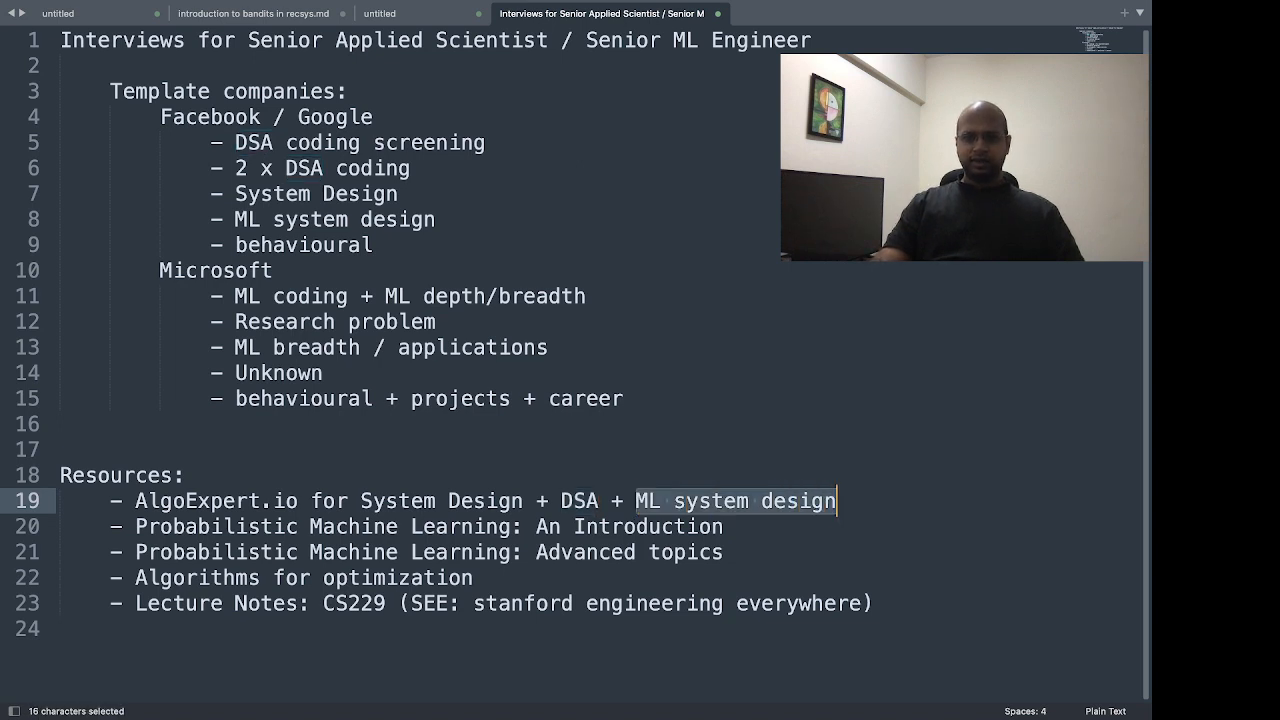
pyautogui.click(524, 500)
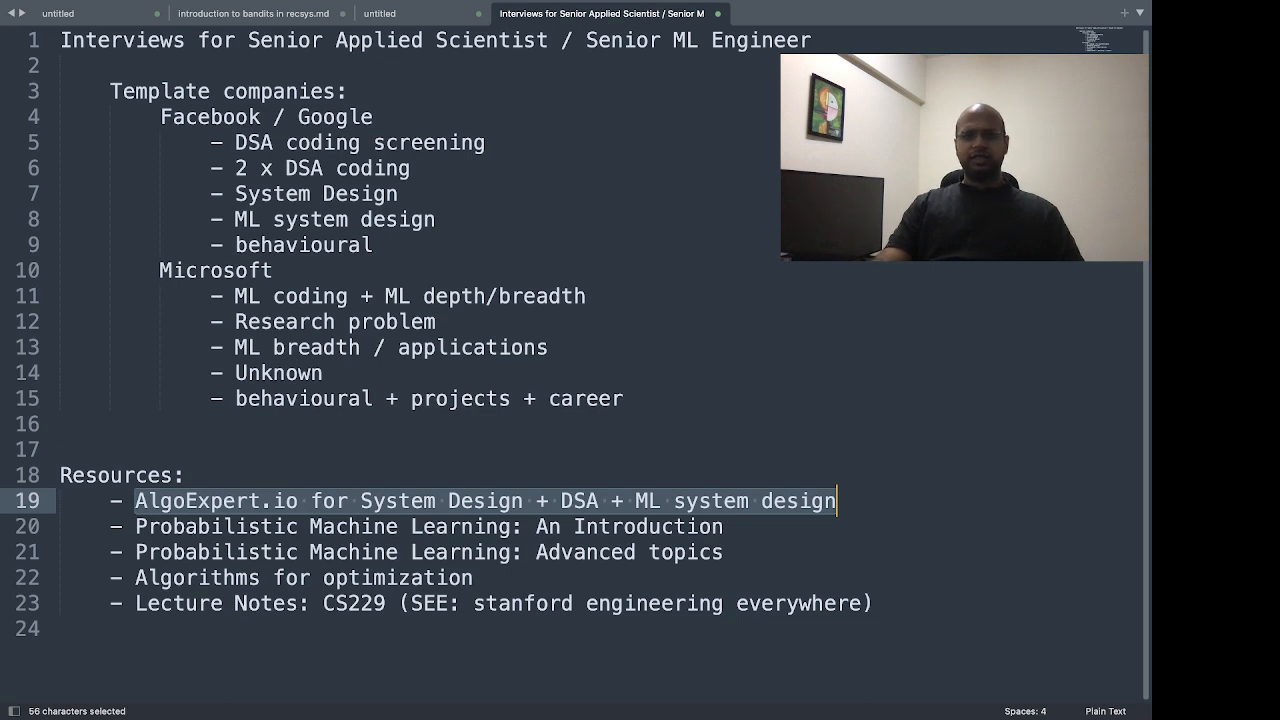
pyautogui.click(832, 500)
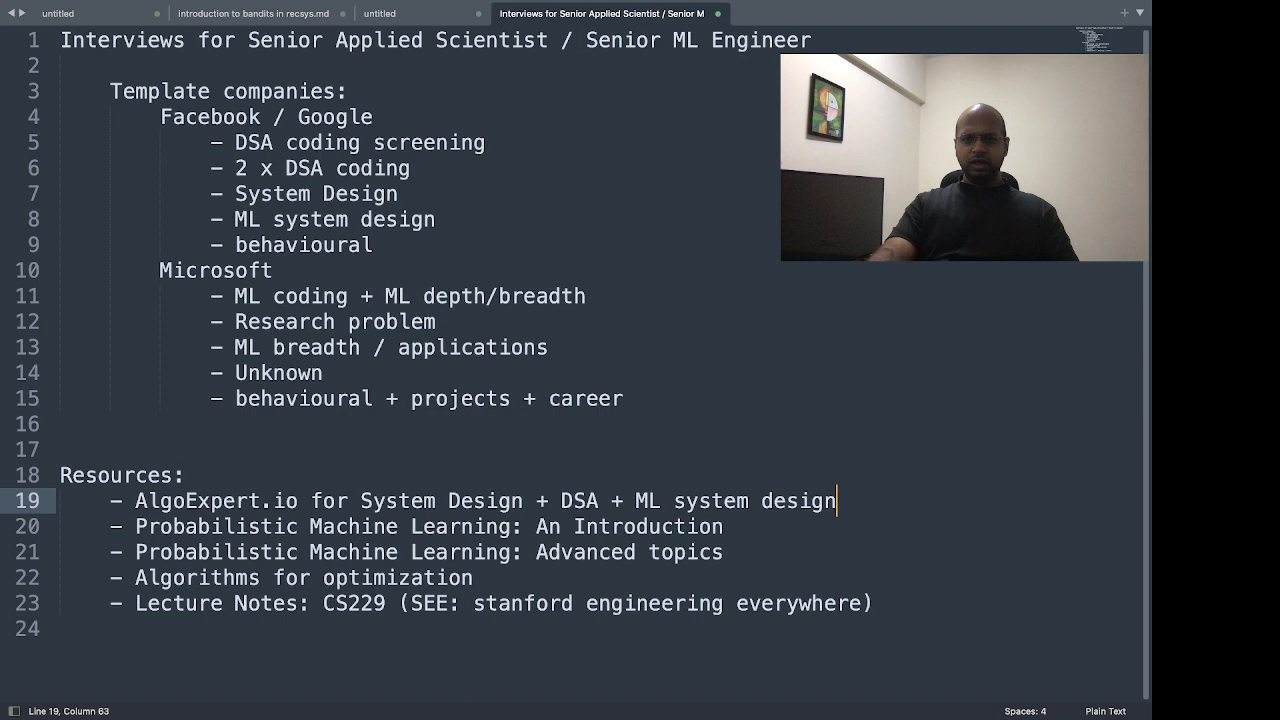
pyautogui.moveTo(135, 527); pyautogui.dragTo(723, 552)
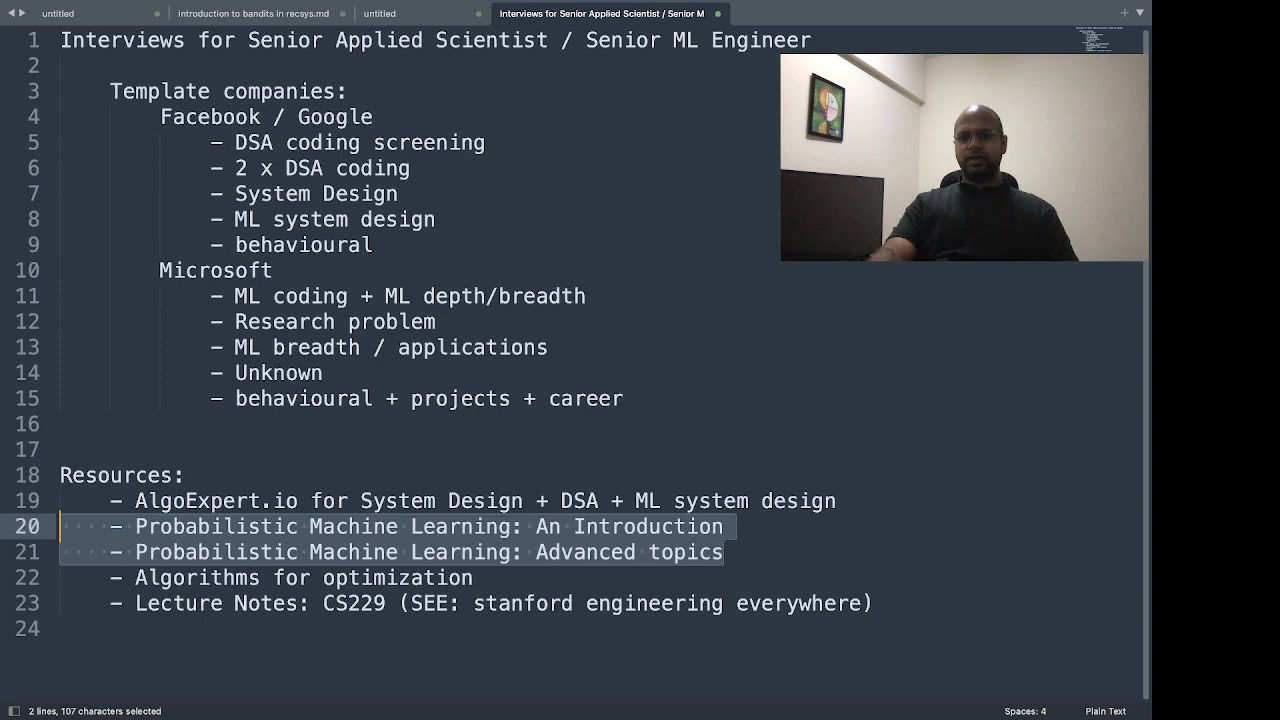
pyautogui.click(727, 552)
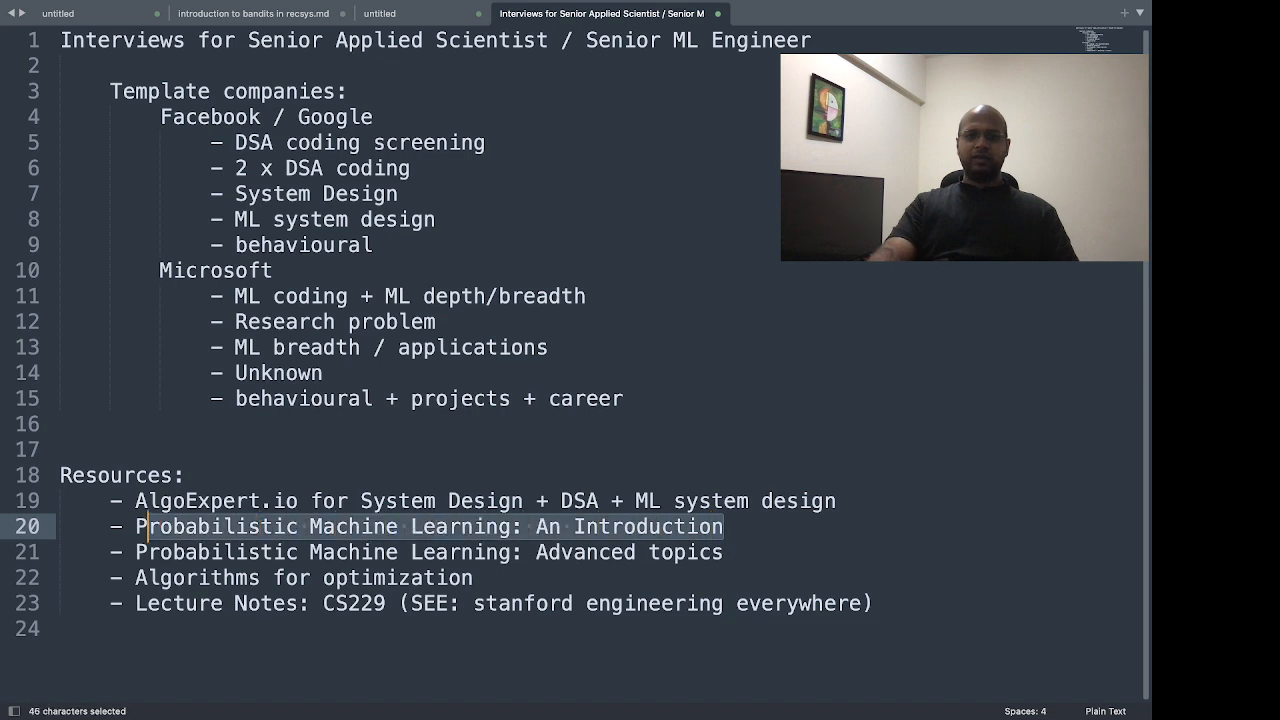
pyautogui.click(723, 527)
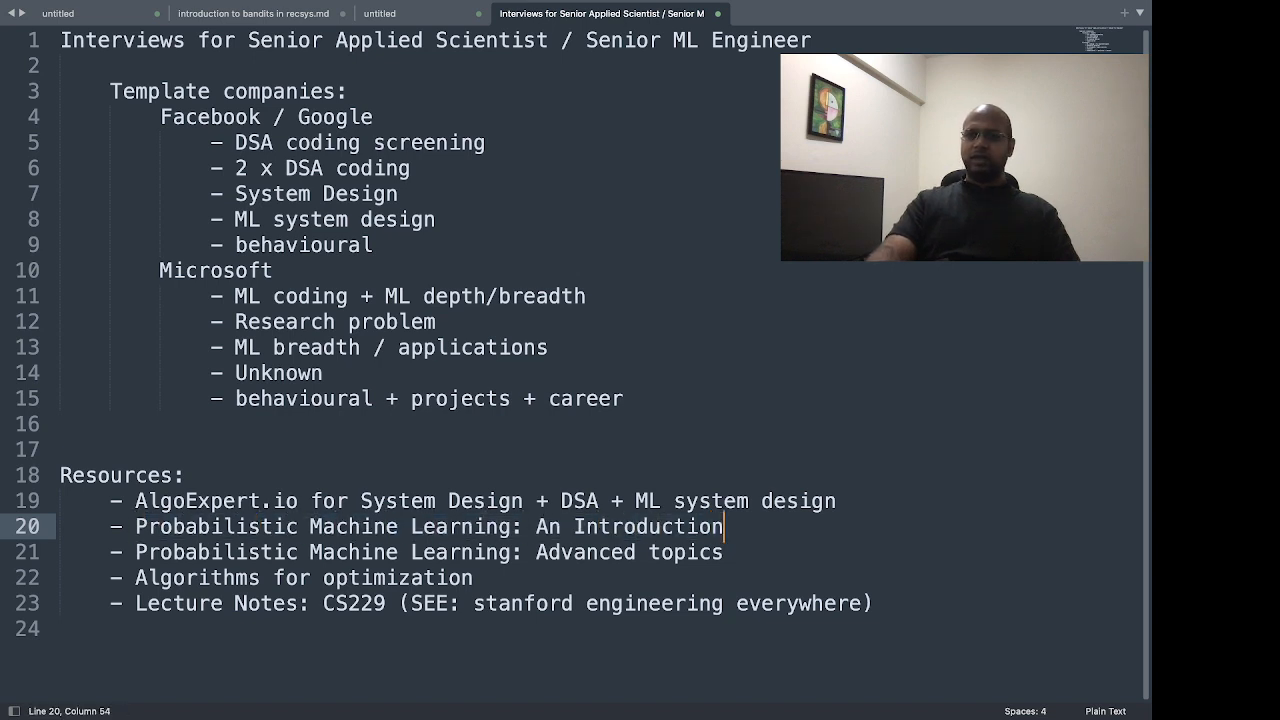
pyautogui.press('Left')
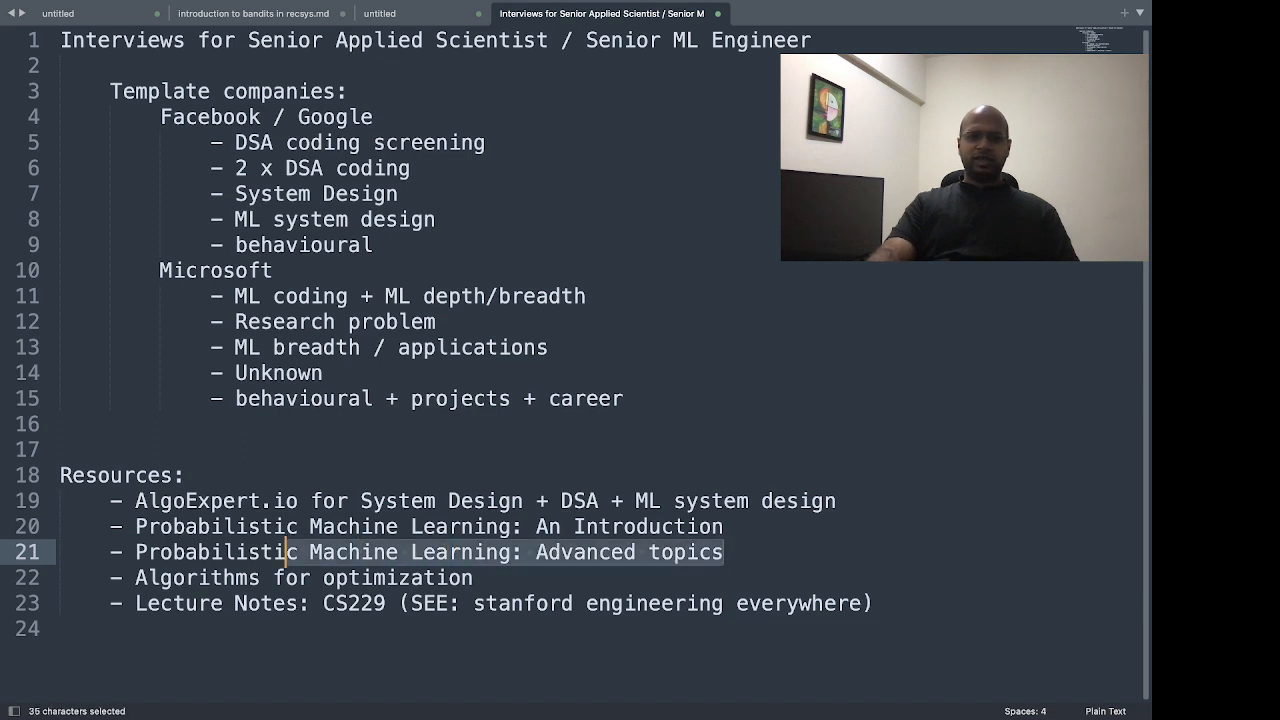
pyautogui.click(235, 552)
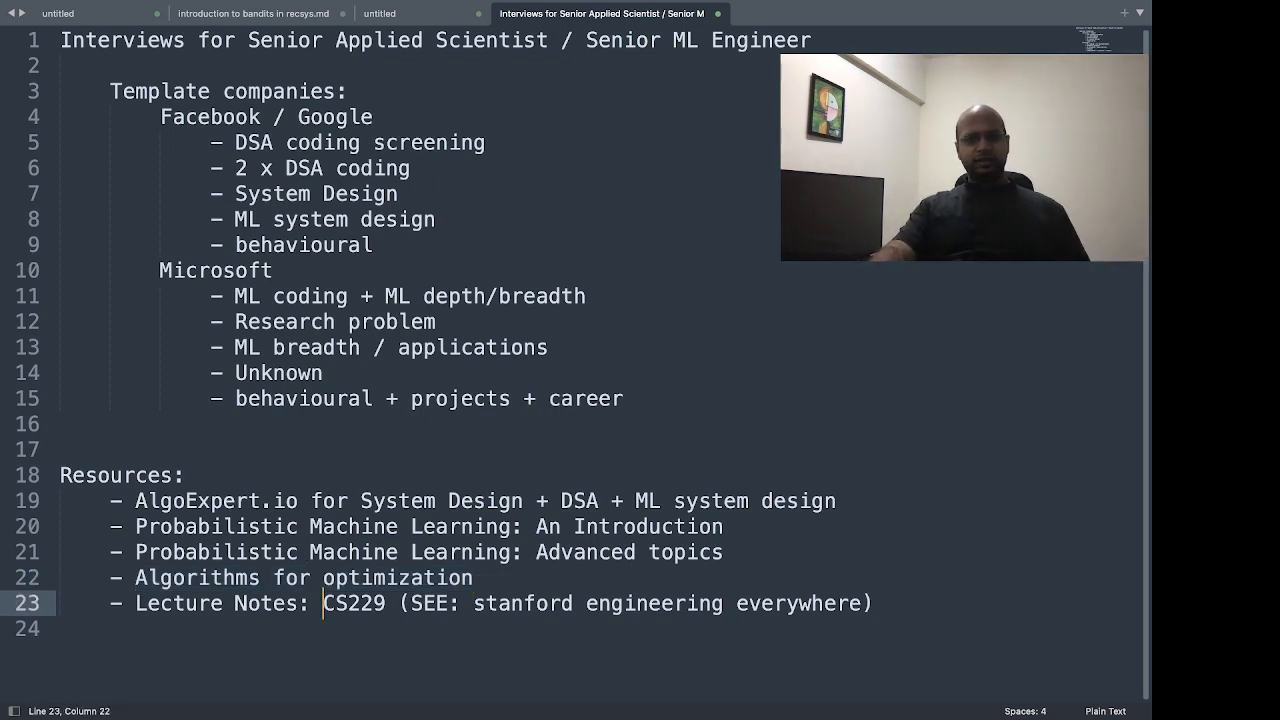
# Select the CS229 lecture notes entry at the end of the resources list.
pyautogui.moveTo(321, 603); pyautogui.dragTo(872, 603)
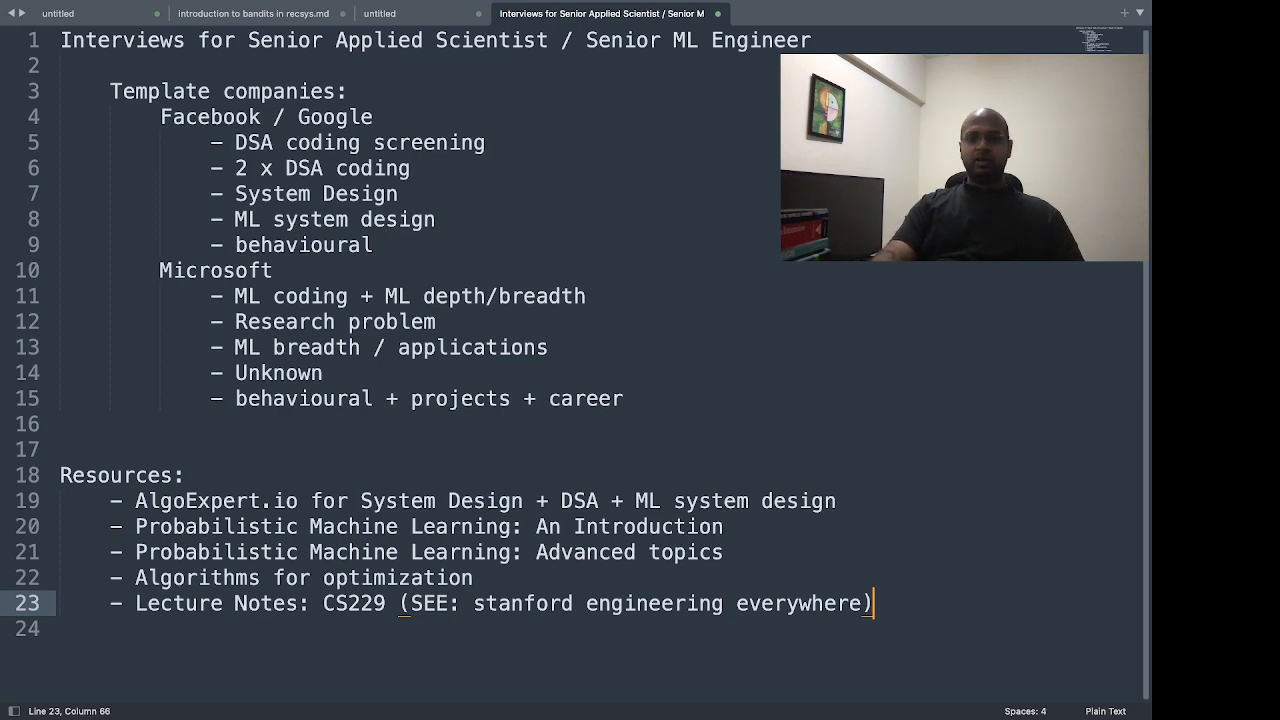
pyautogui.click(559, 500)
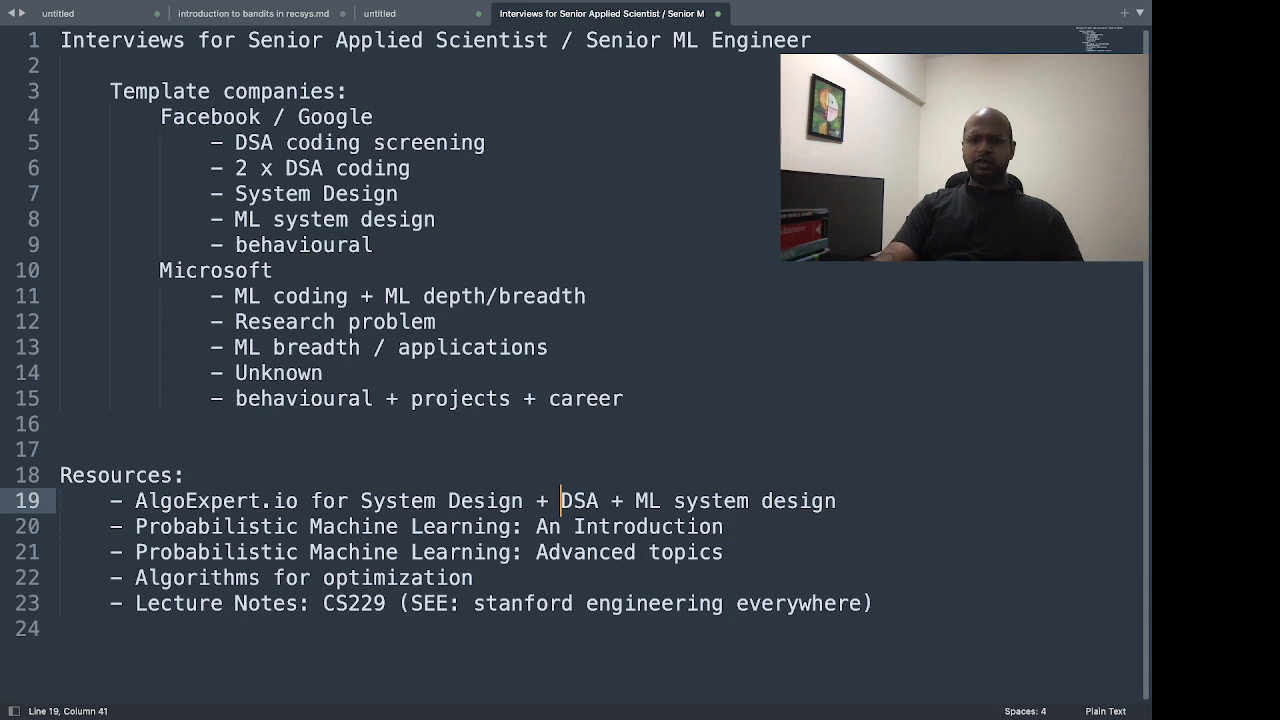
pyautogui.click(160, 270)
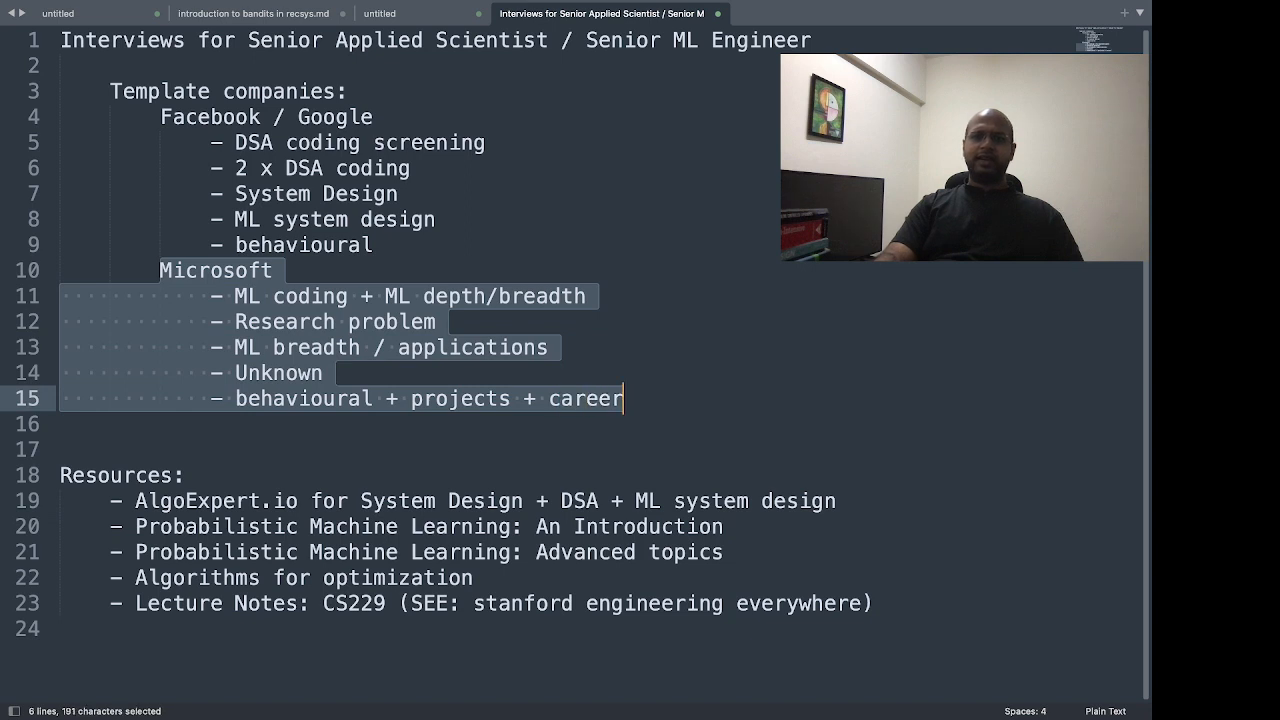
pyautogui.click(622, 399)
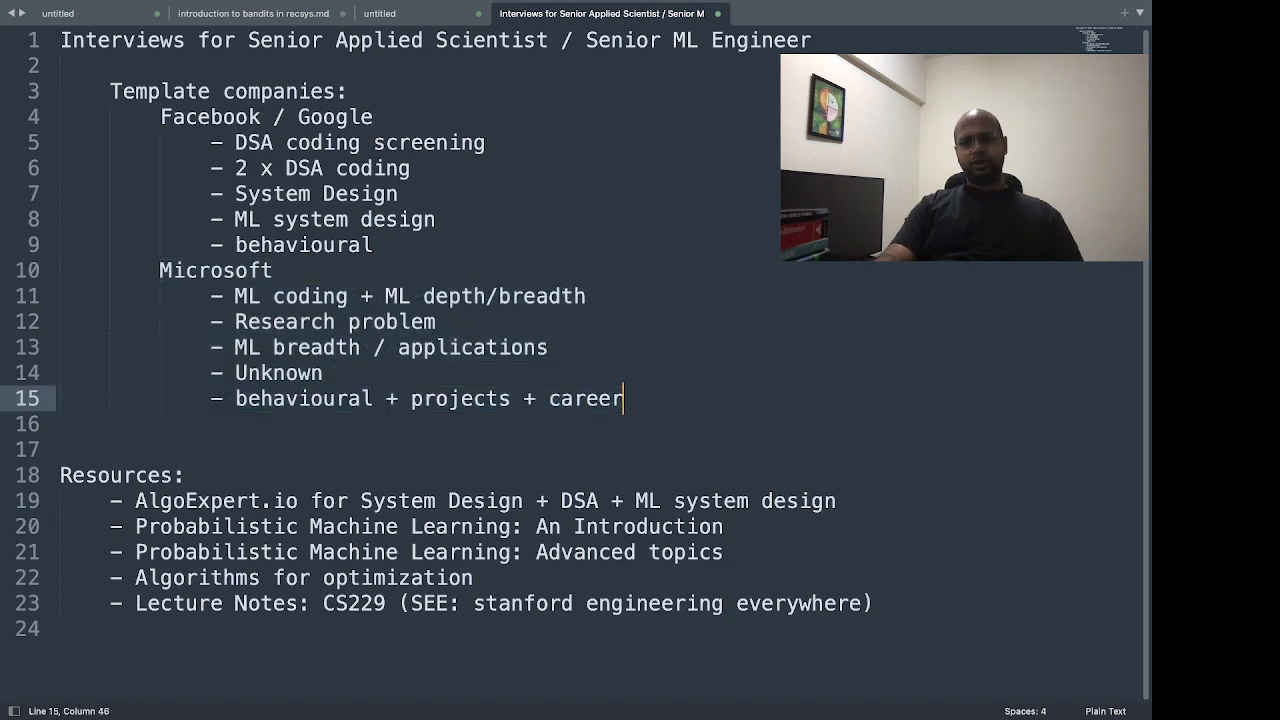